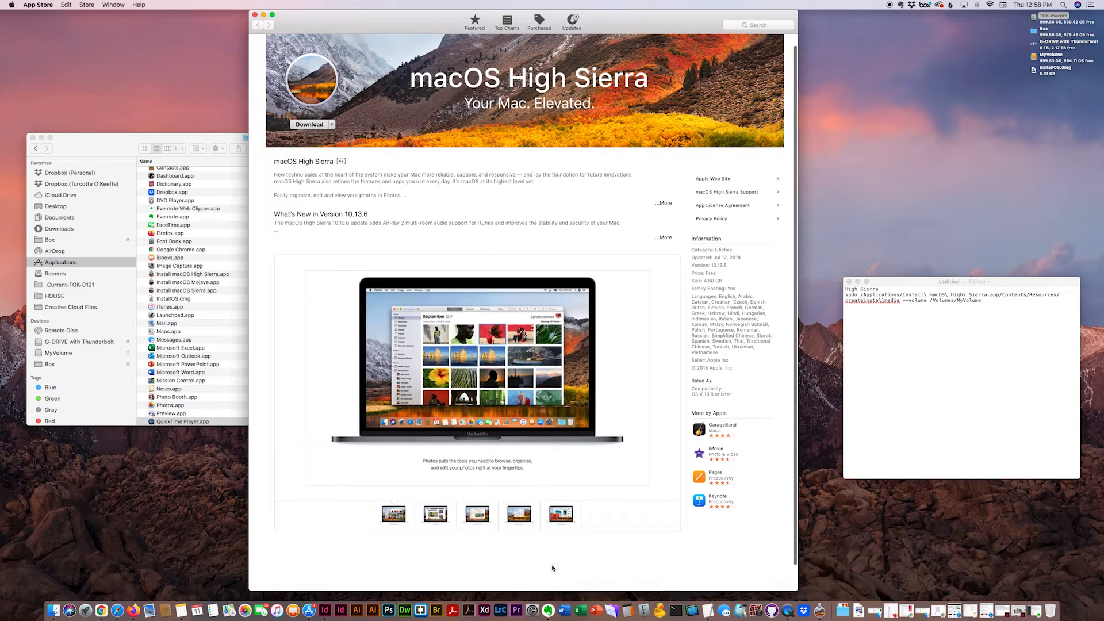
{"action": "mouse_move", "coordinate": [661, 110]}
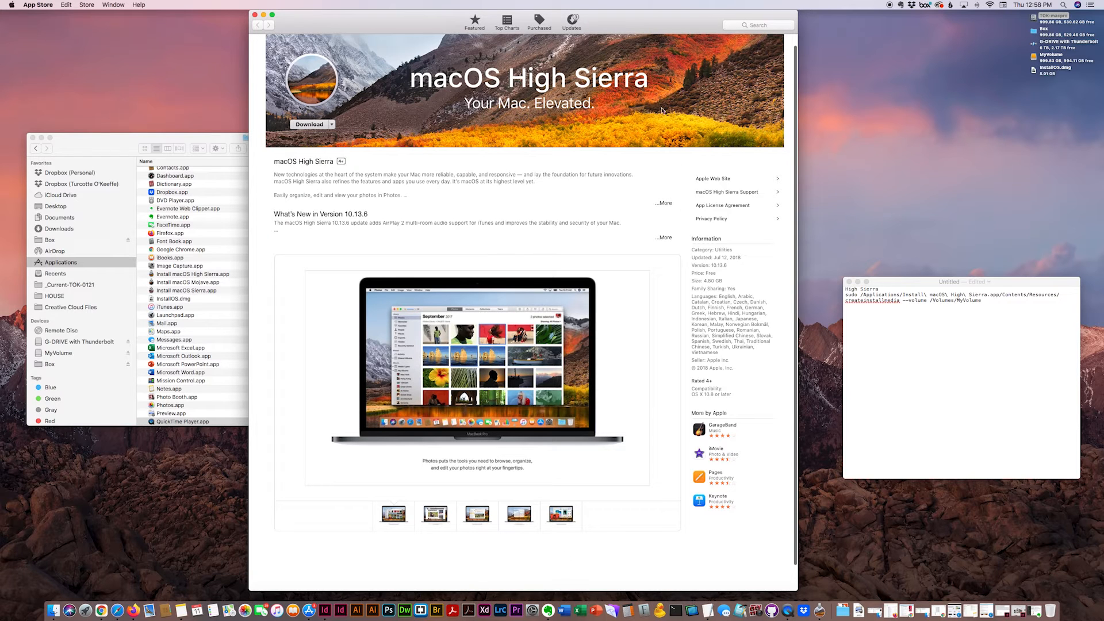
{"action": "mouse_move", "coordinate": [919, 85]}
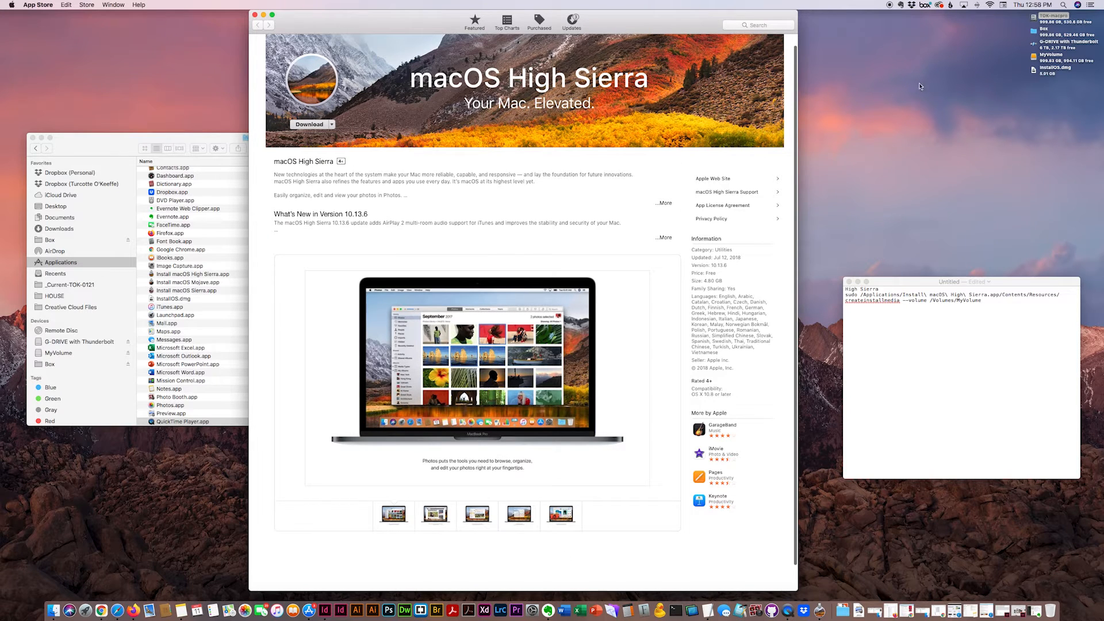
{"action": "mouse_move", "coordinate": [691, 279]}
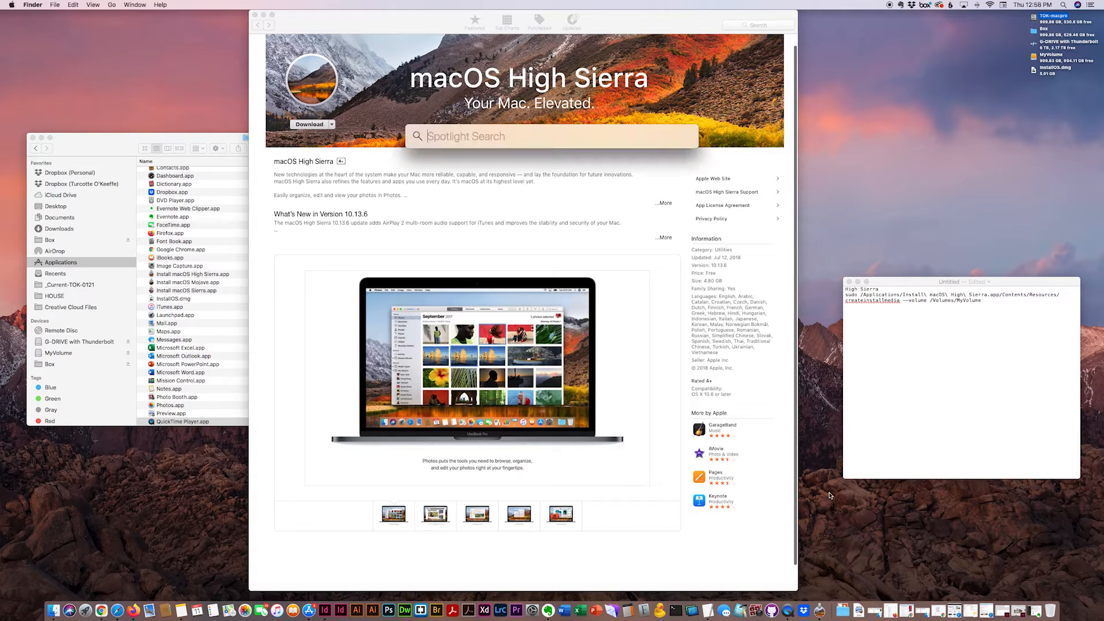
Launch Terminal.app from a Spotlight search for 'terminal.app'.
{"action": "type", "text": "terminal.app"}
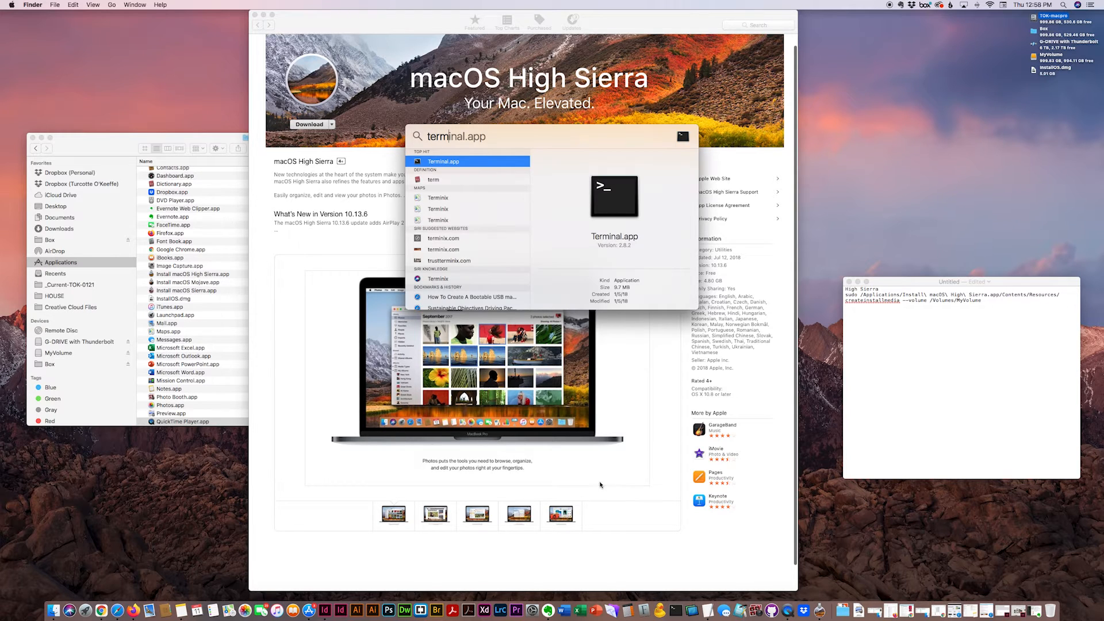
{"action": "left_click", "coordinate": [443, 161]}
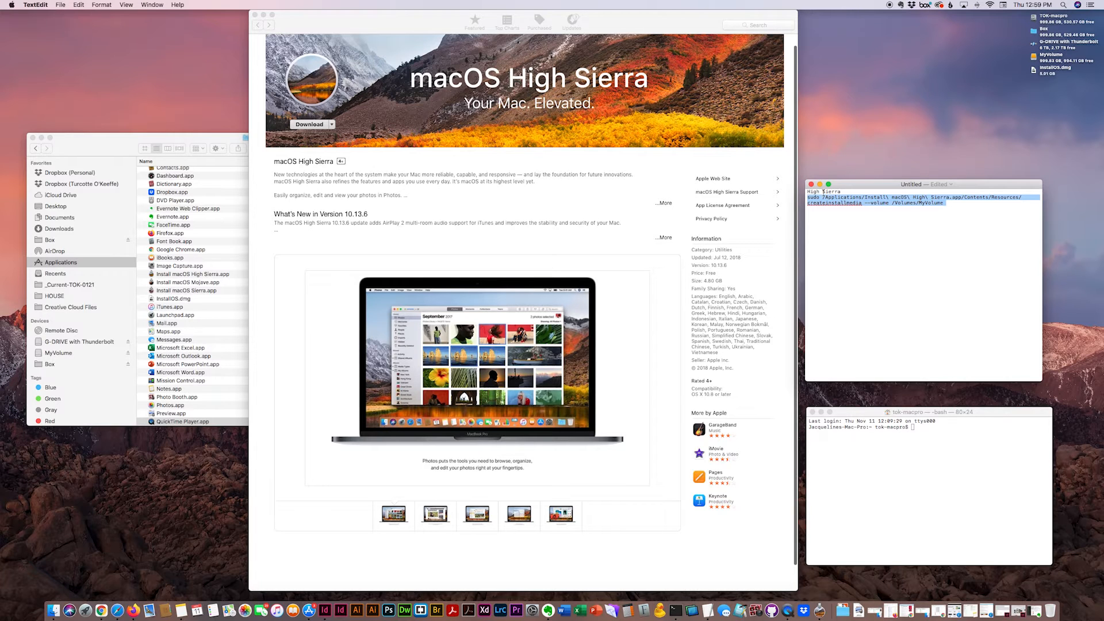
{"action": "mouse_move", "coordinate": [966, 429]}
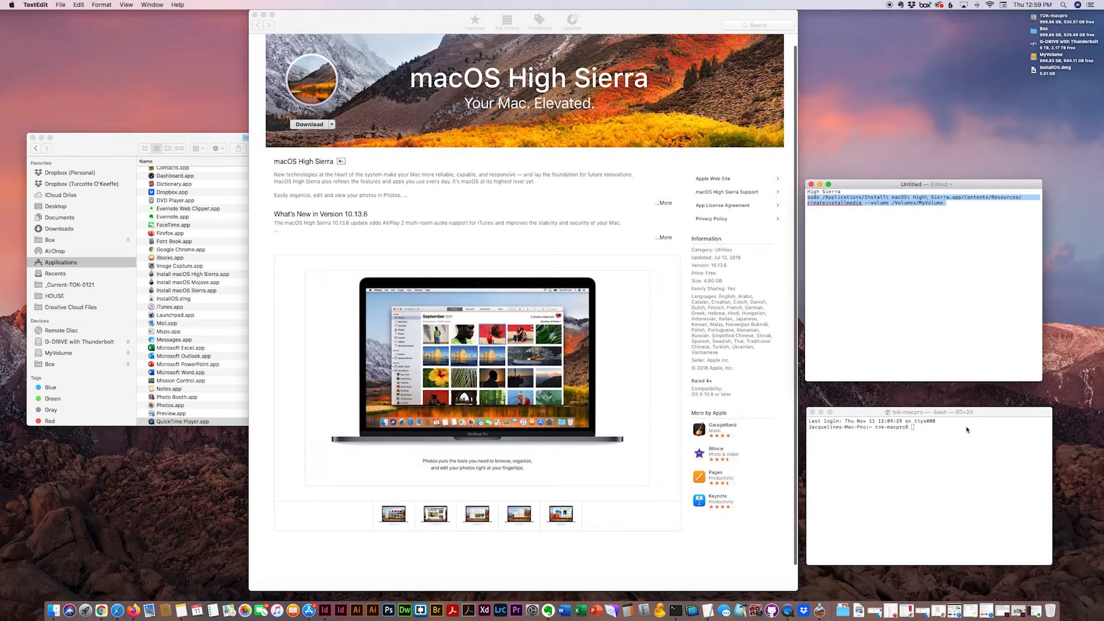
{"action": "mouse_move", "coordinate": [950, 439]}
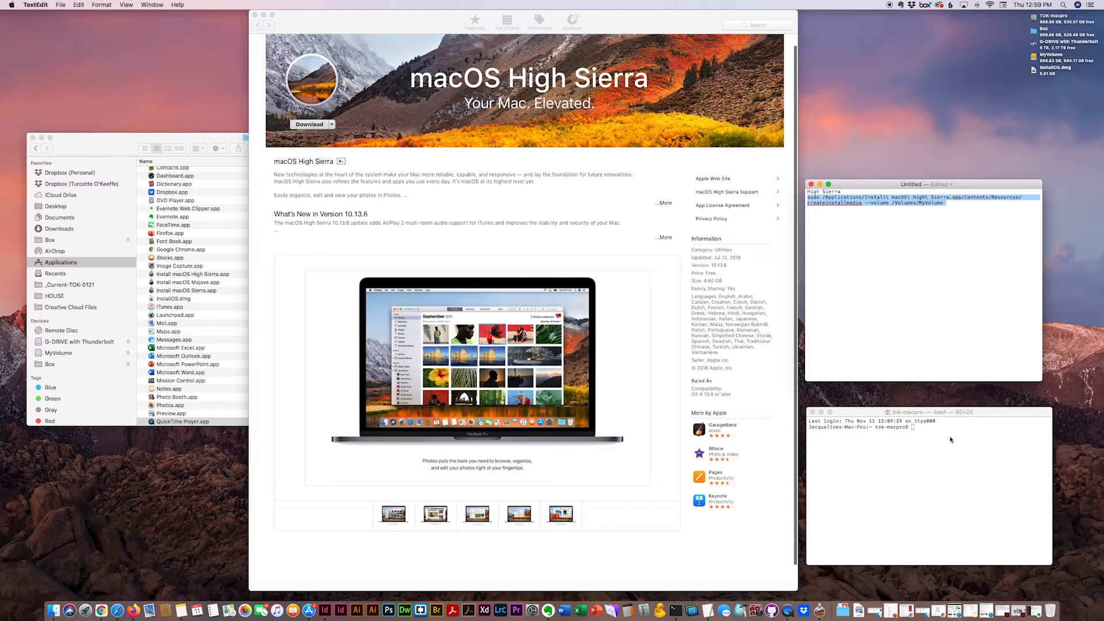
Bring the Terminal window forward, ready to paste the copied createinstallmedia command.
{"action": "left_click", "coordinate": [928, 428]}
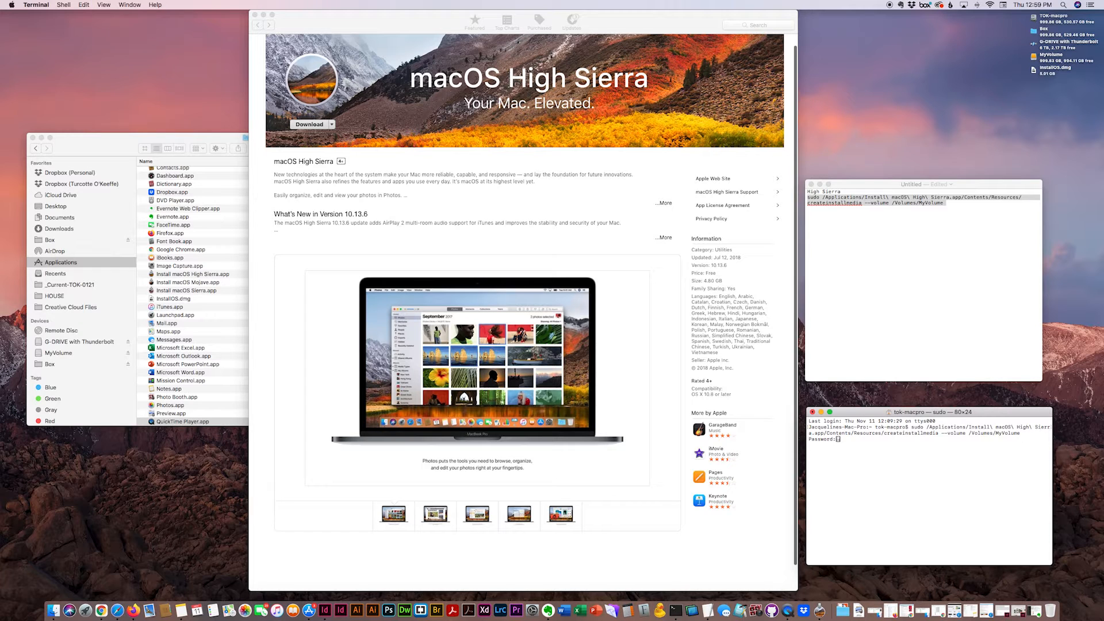
Submit the administrator password so createinstallmedia prompts to erase /Volumes/MyVolume.
{"action": "key", "text": "return"}
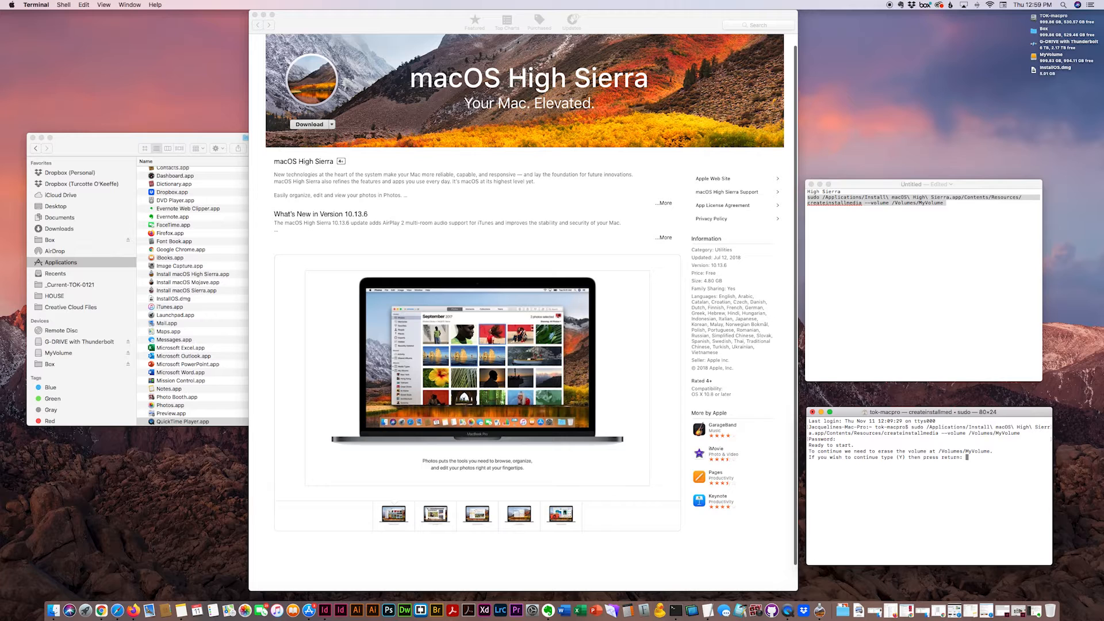
{"action": "mouse_move", "coordinate": [946, 493]}
{"action": "type", "text": "Y"}
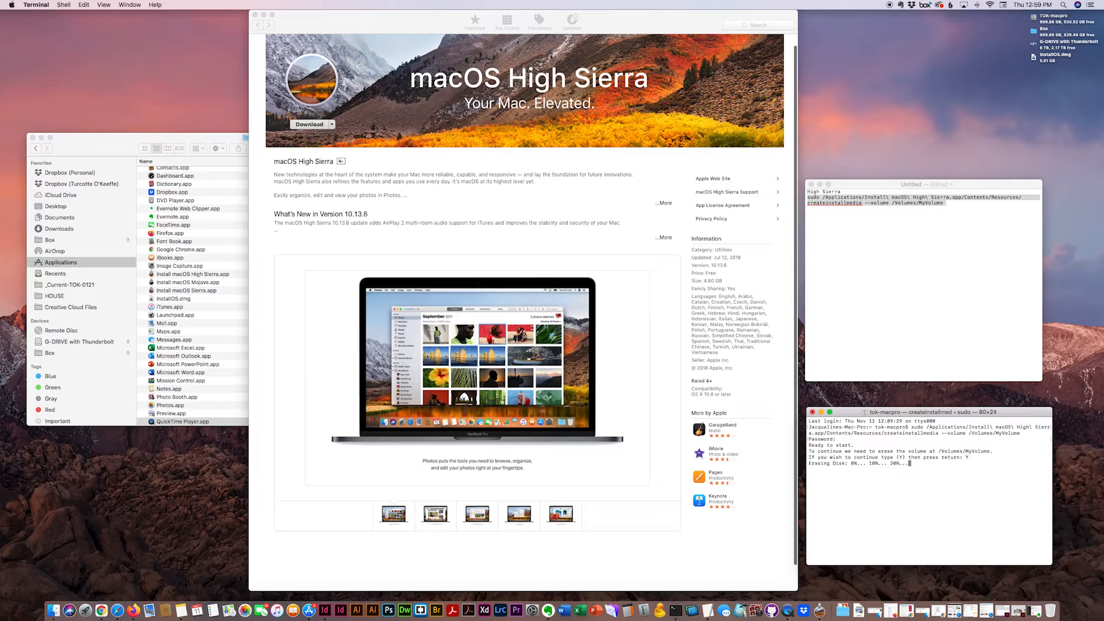
{"action": "mouse_move", "coordinate": [1038, 98]}
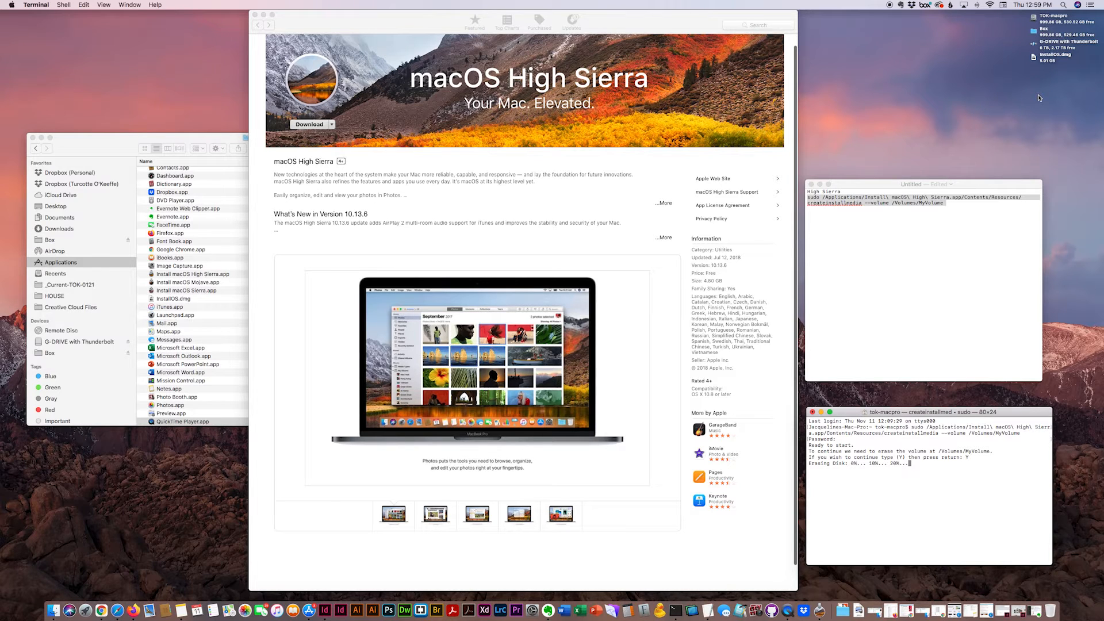
{"action": "mouse_move", "coordinate": [1015, 107]}
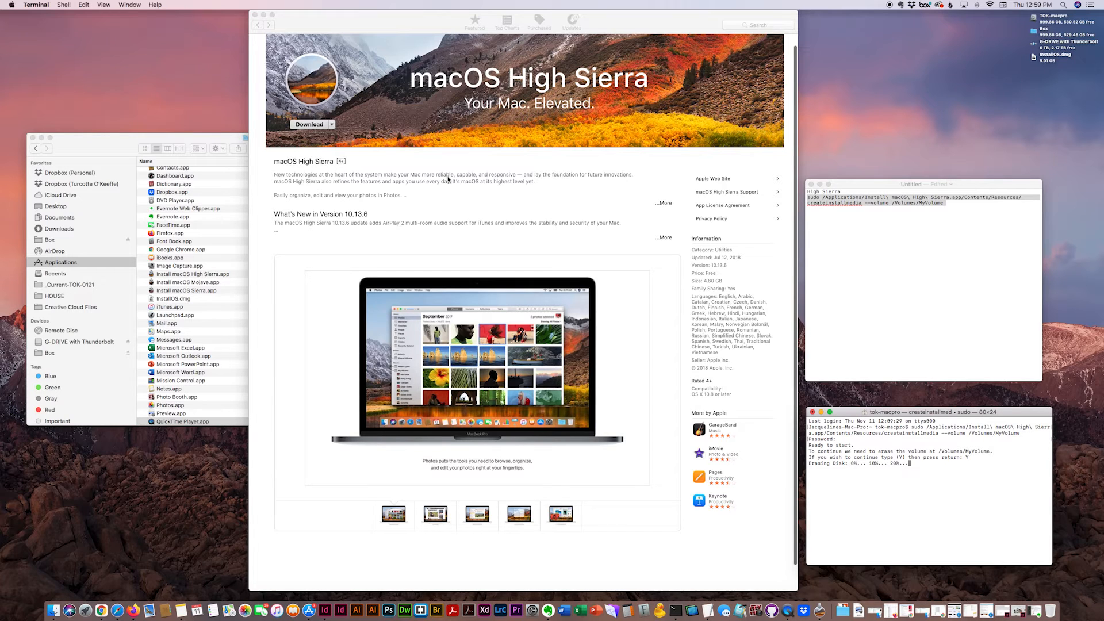
Bring the Applications folder window forward to view sizes and dates, then return to the command note.
{"action": "left_click", "coordinate": [141, 141]}
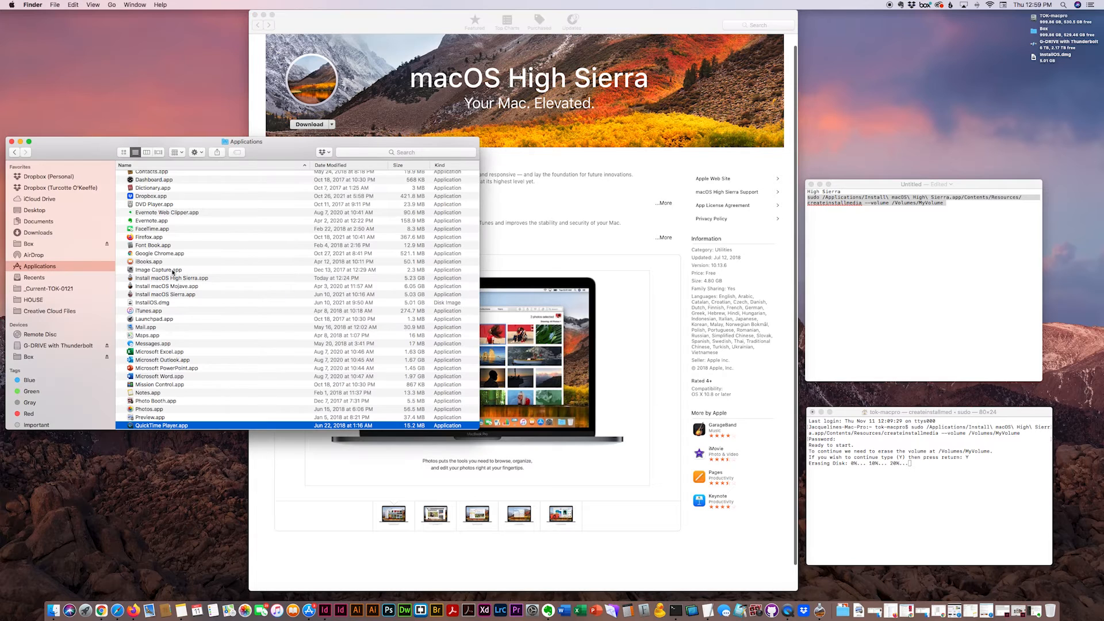
{"action": "left_click", "coordinate": [915, 198]}
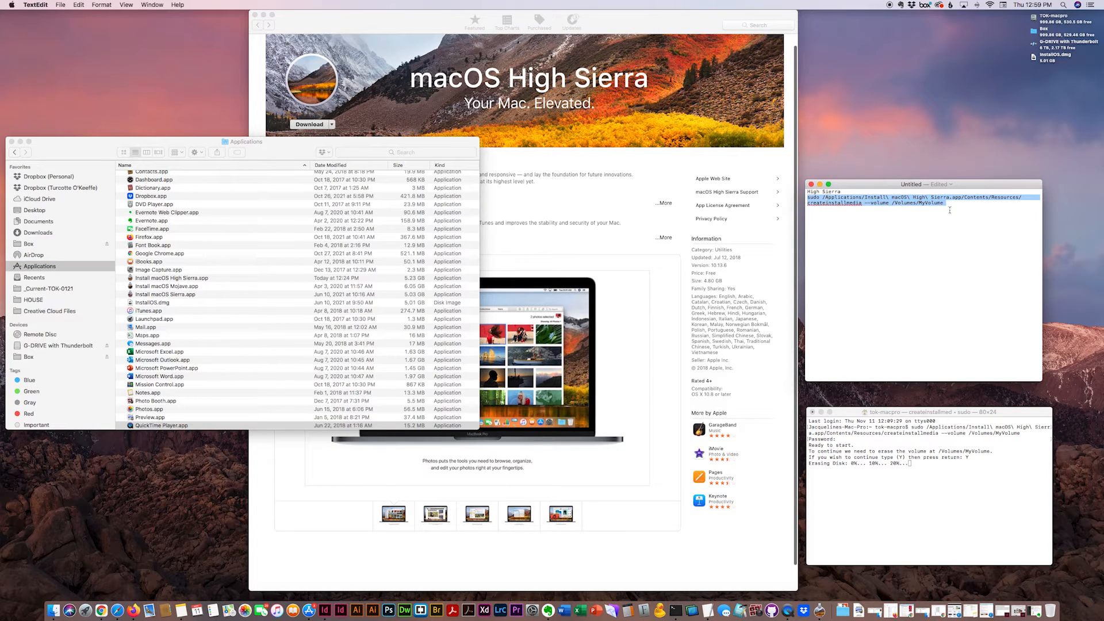
{"action": "mouse_move", "coordinate": [1018, 47]}
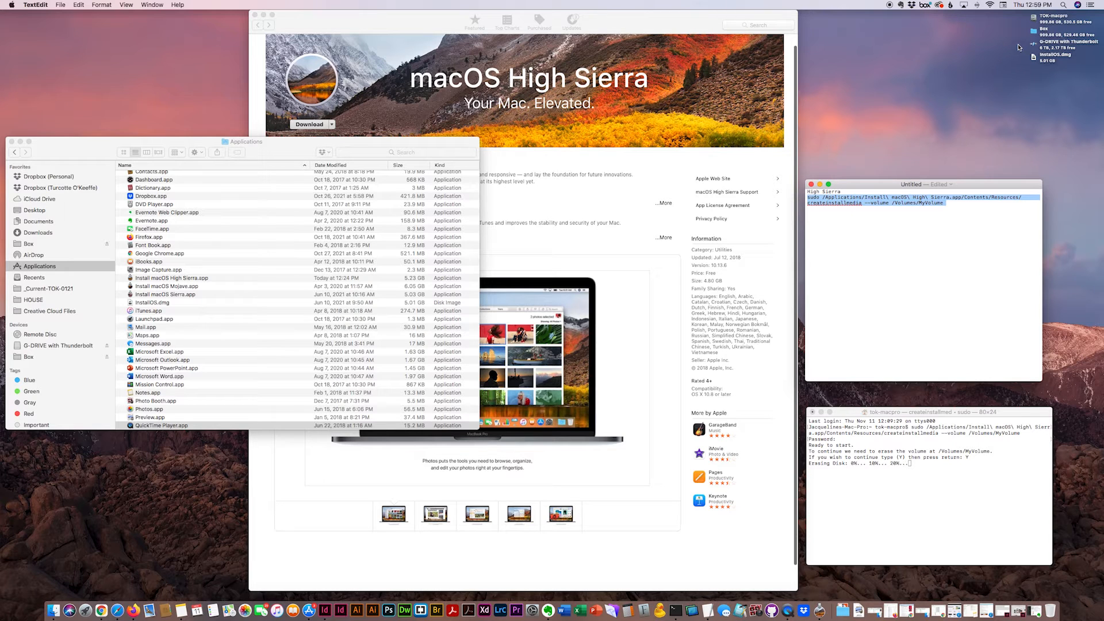
{"action": "mouse_move", "coordinate": [1030, 104]}
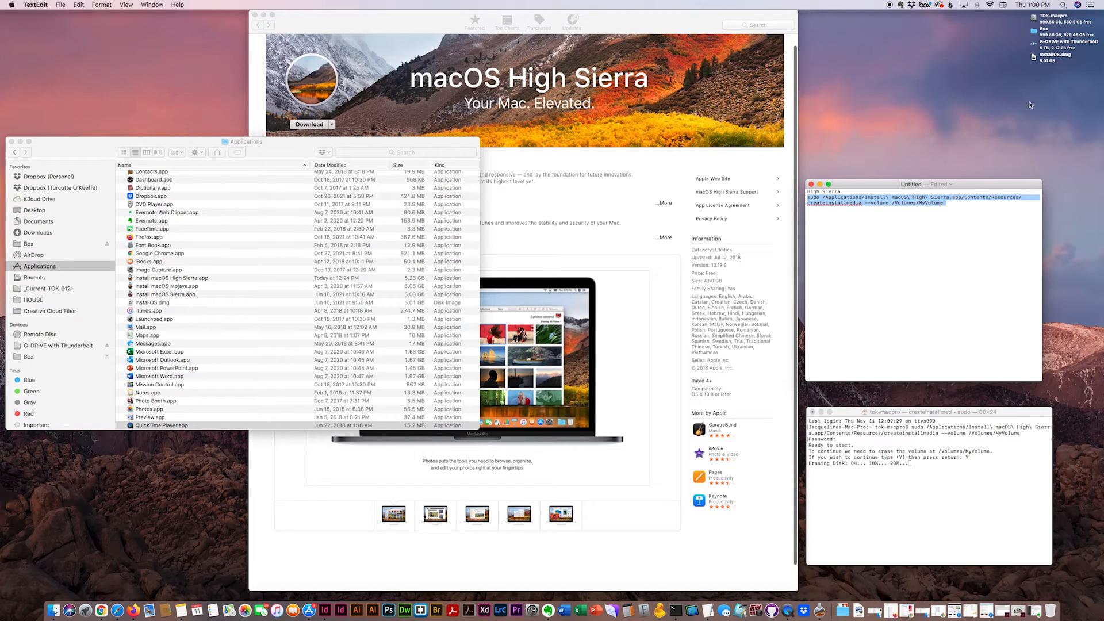
{"action": "mouse_move", "coordinate": [1057, 103]}
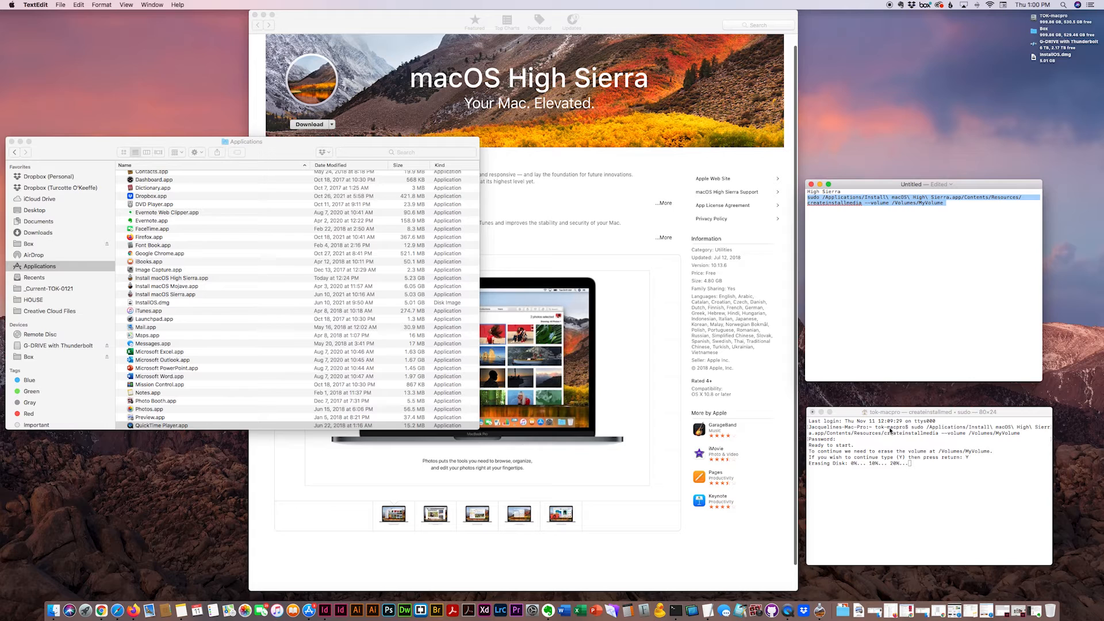
{"action": "mouse_move", "coordinate": [1027, 557]}
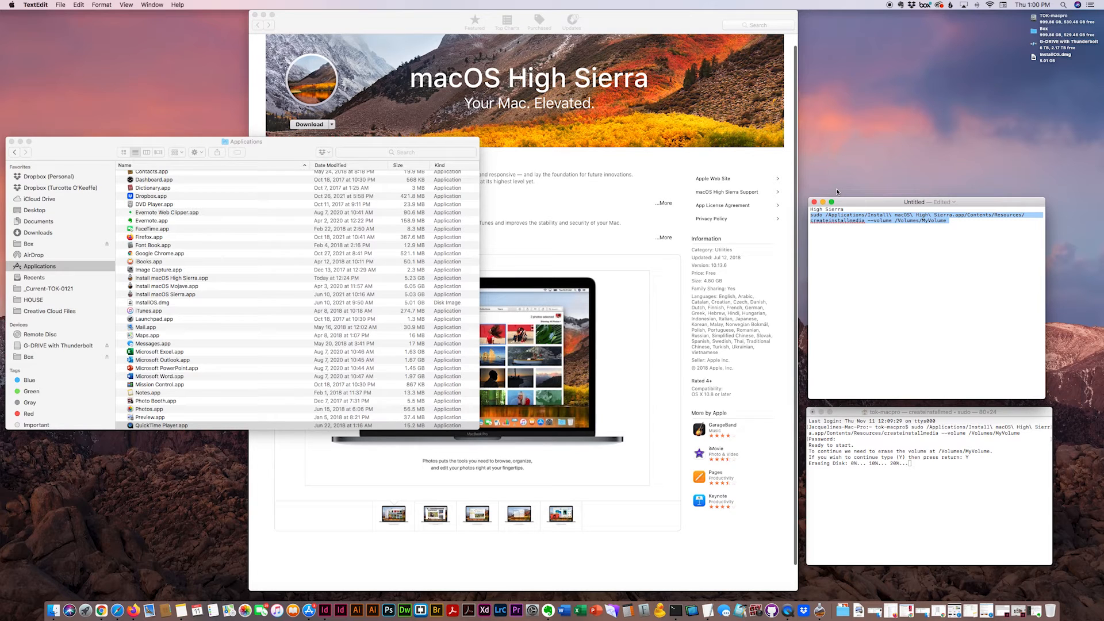
Clear the text selection in the TextEdit command note, leaving the sudo line unchanged.
{"action": "left_click", "coordinate": [974, 249]}
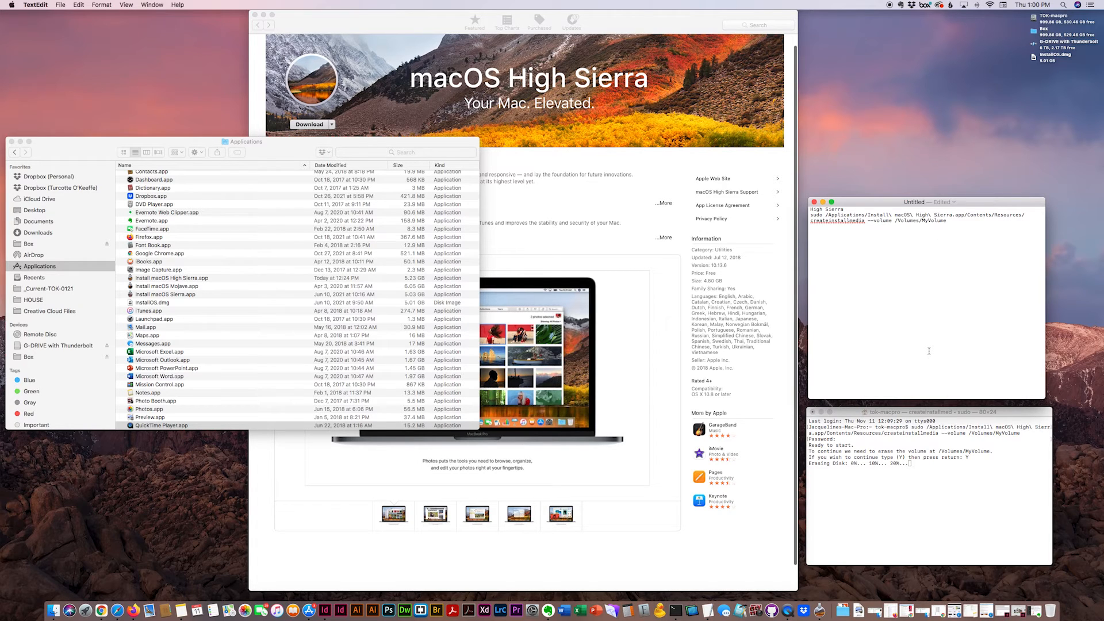
{"action": "mouse_move", "coordinate": [913, 116]}
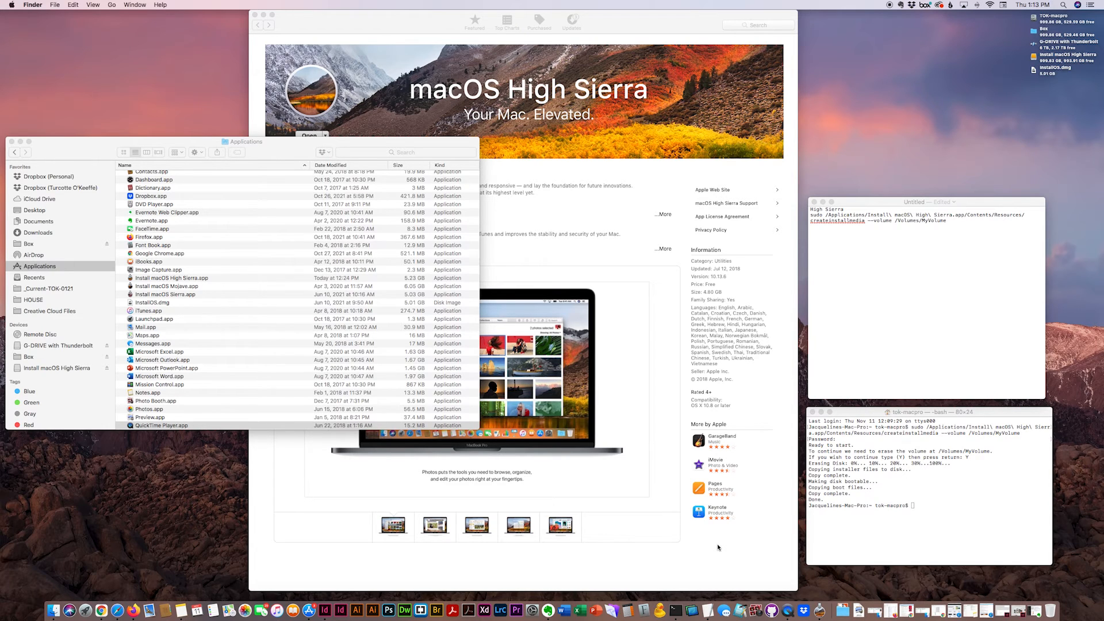
{"action": "mouse_move", "coordinate": [967, 524]}
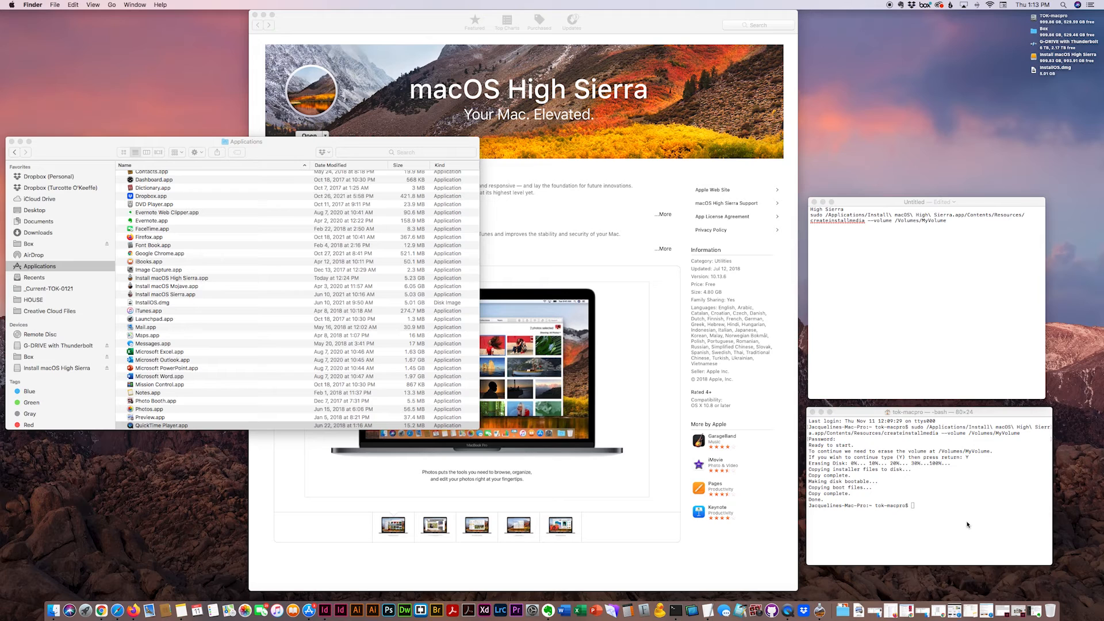
{"action": "mouse_move", "coordinate": [778, 495]}
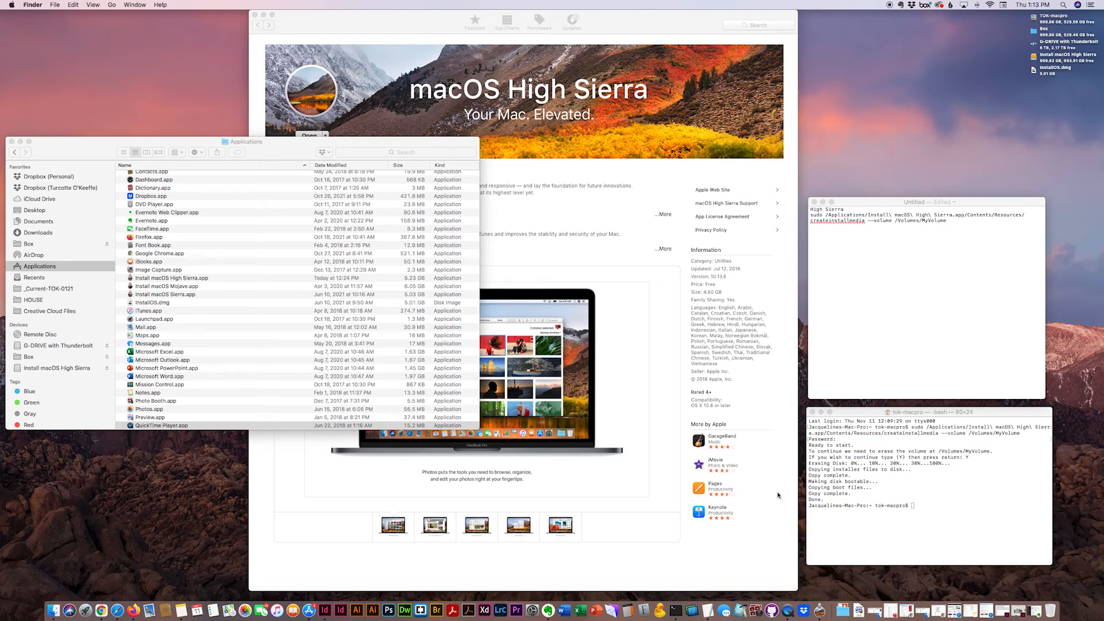
{"action": "mouse_move", "coordinate": [899, 477]}
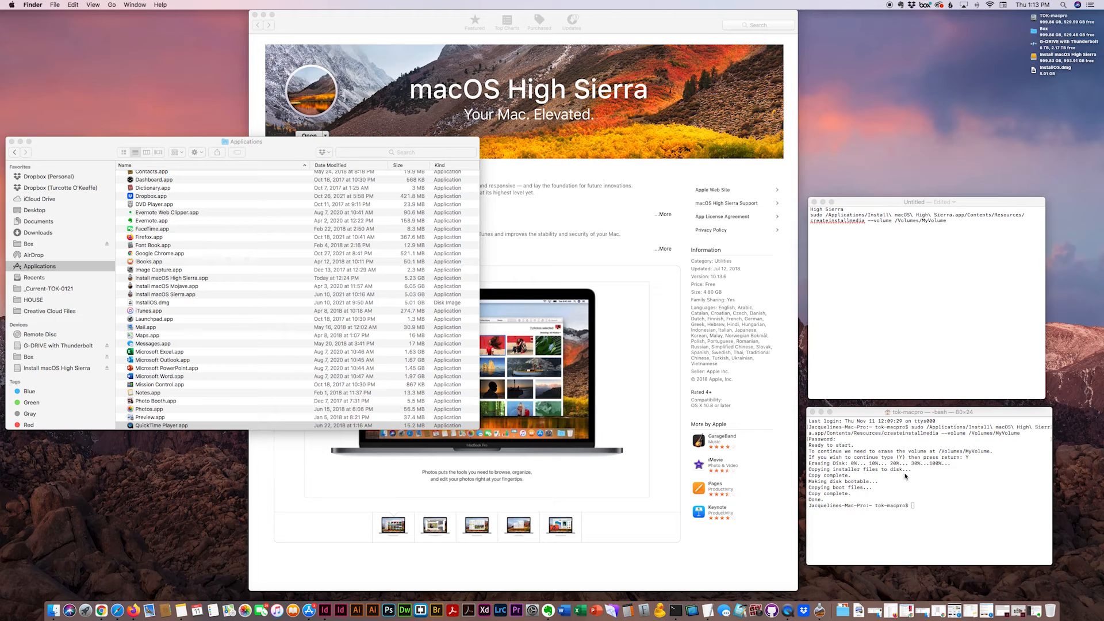
{"action": "mouse_move", "coordinate": [832, 498]}
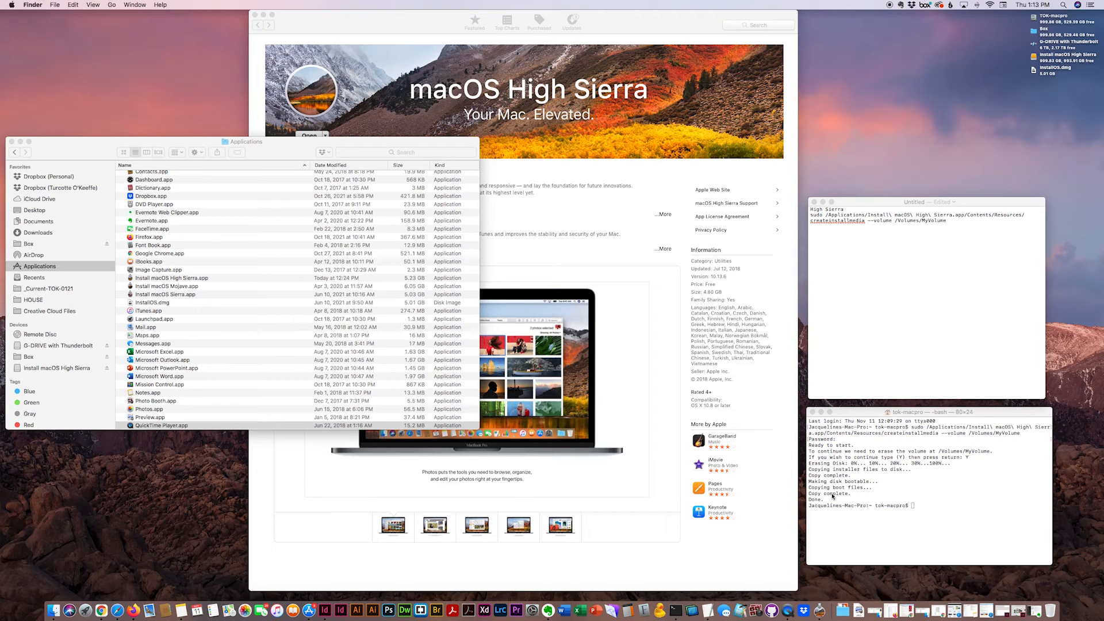
{"action": "mouse_move", "coordinate": [938, 514]}
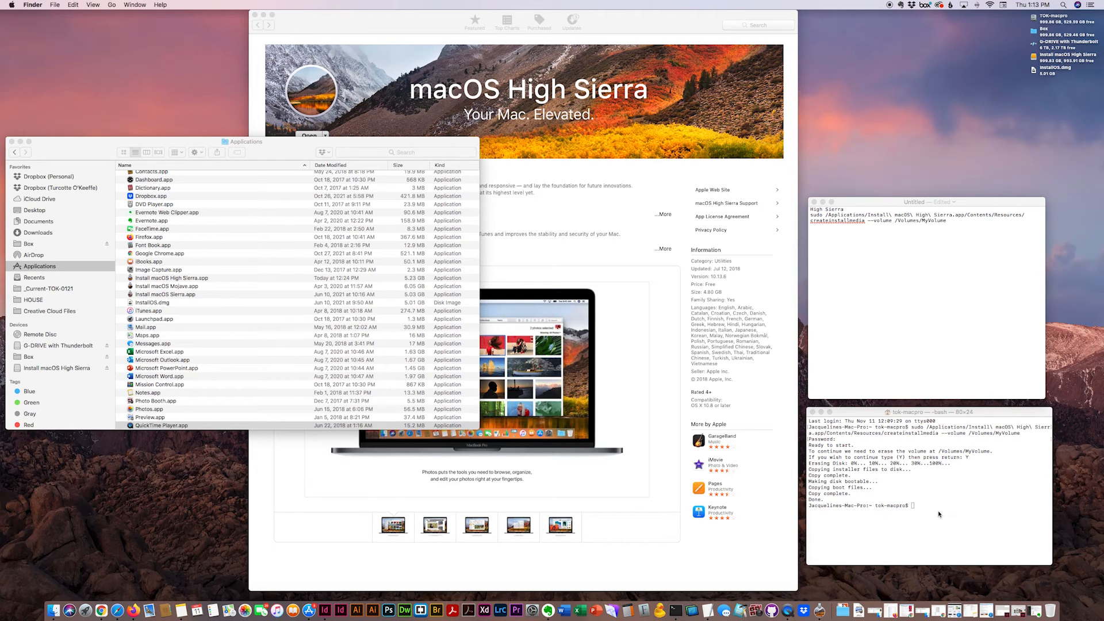
{"action": "mouse_move", "coordinate": [965, 453]}
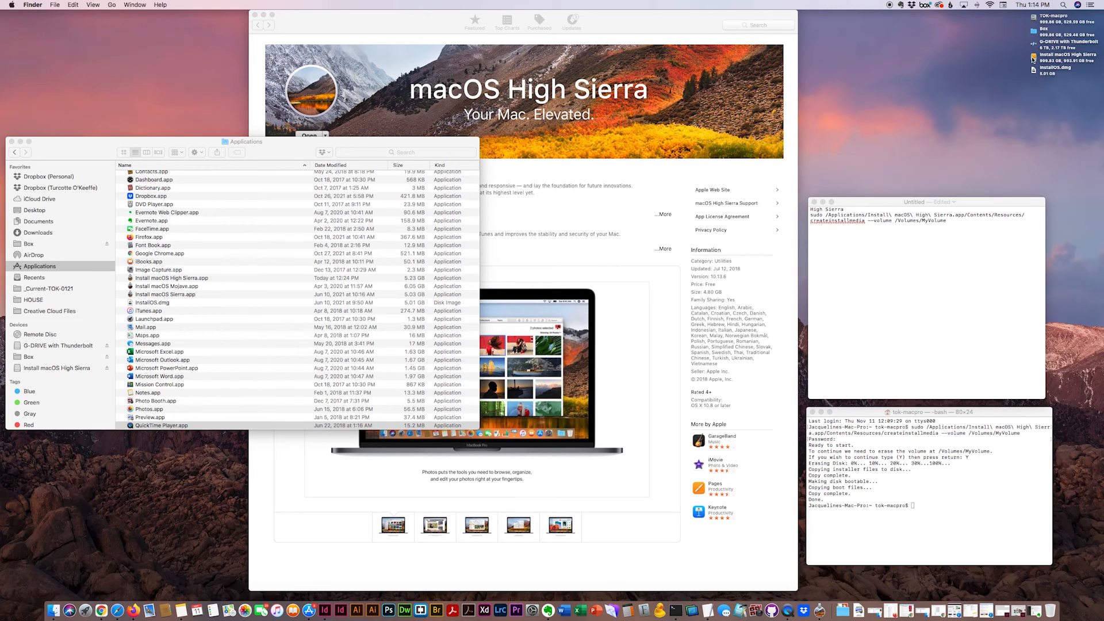
{"action": "mouse_move", "coordinate": [1005, 71]}
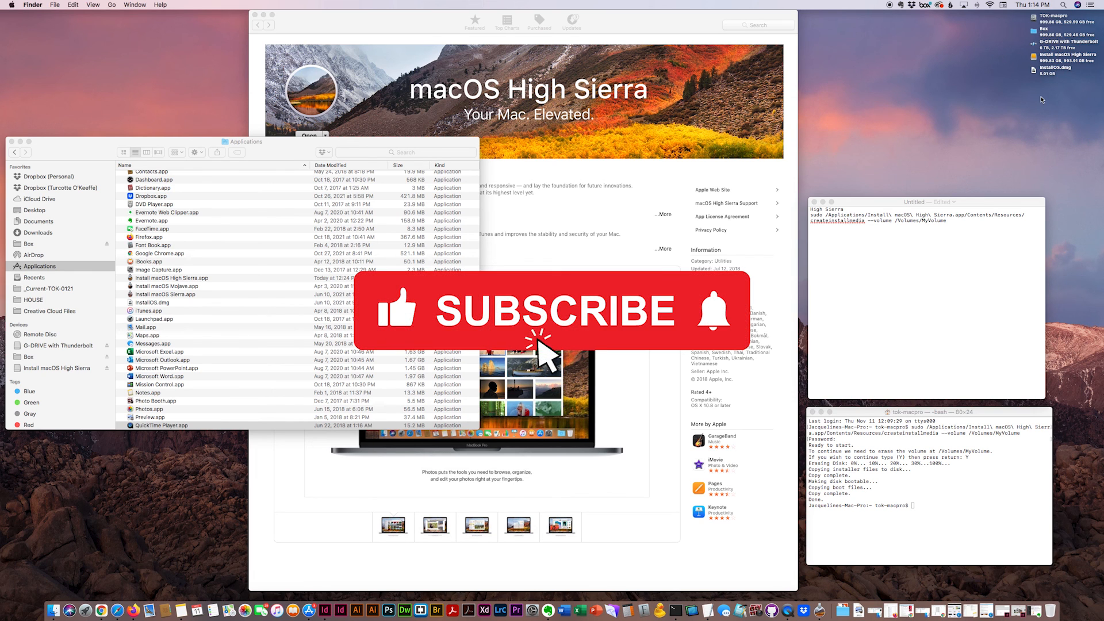
{"action": "mouse_move", "coordinate": [739, 351]}
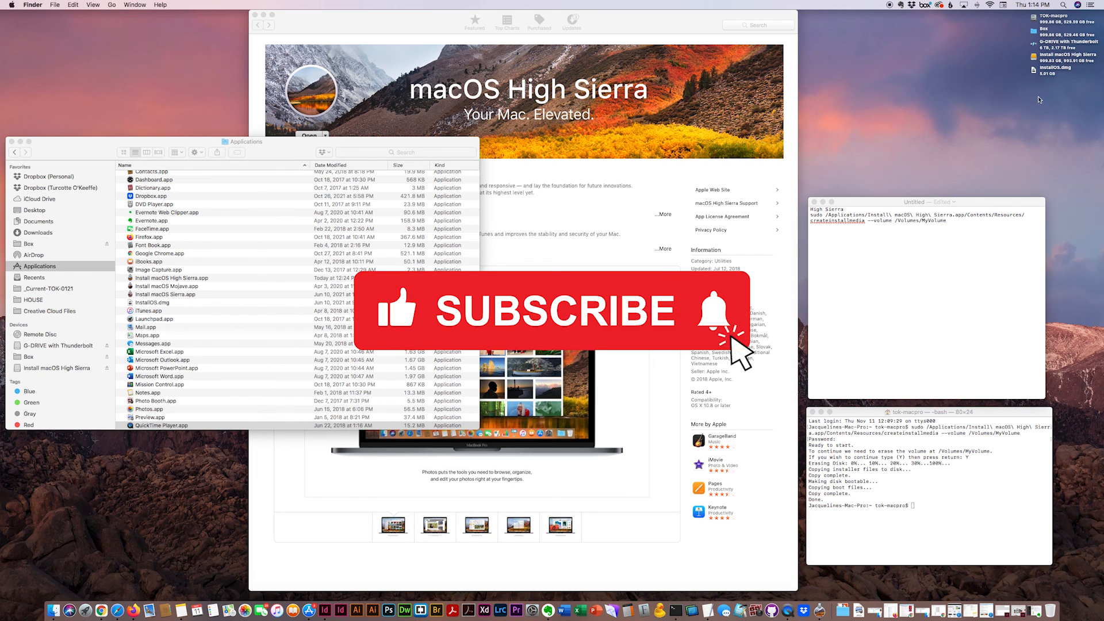